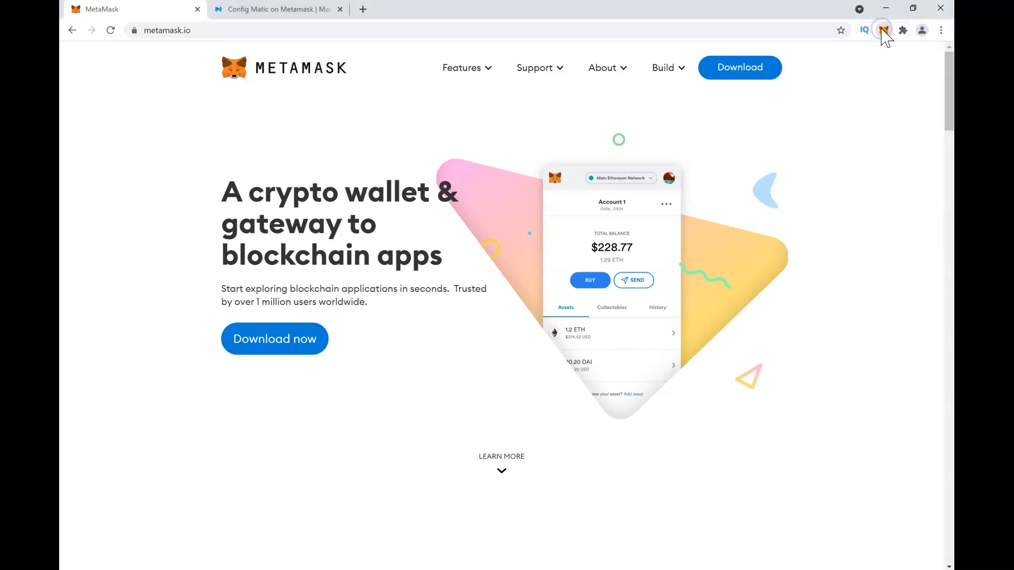
{"action": "left_click", "coordinate": [883, 30]}
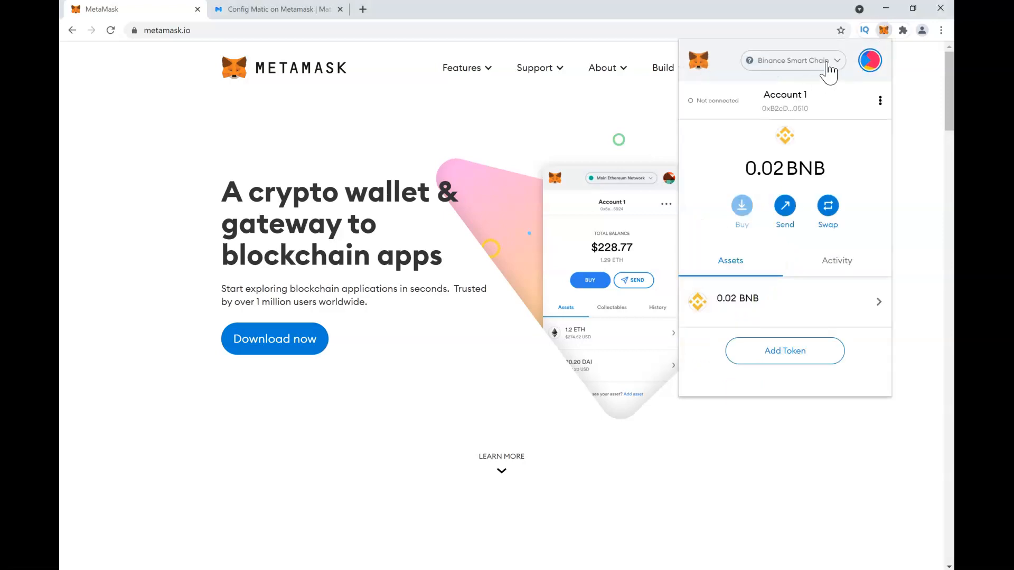
{"action": "left_click", "coordinate": [792, 61]}
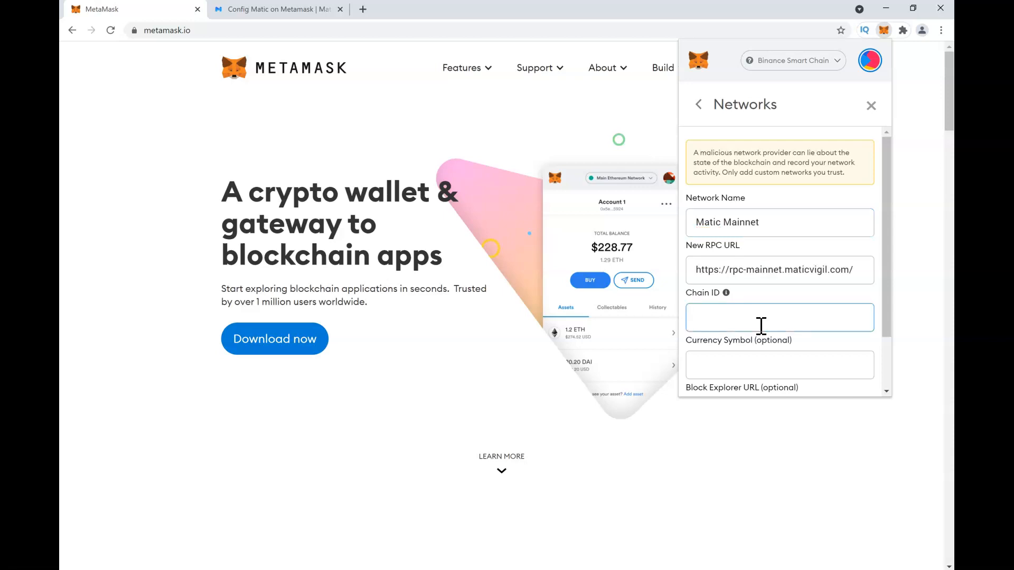
{"action": "left_click", "coordinate": [779, 317]}
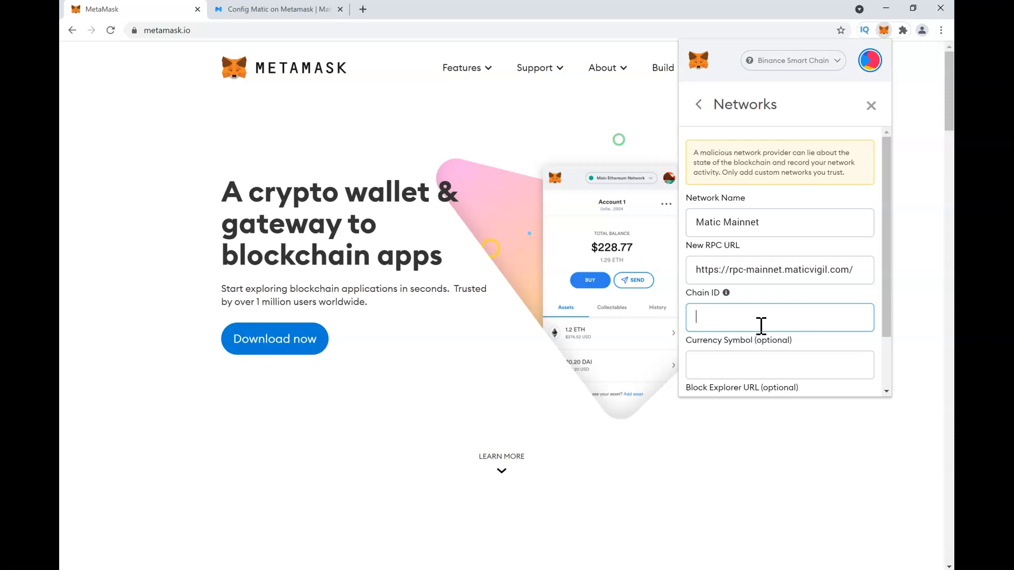
{"action": "type", "text": "137"}
{"action": "left_click", "coordinate": [780, 364]}
{"action": "type", "text": "Matic"}
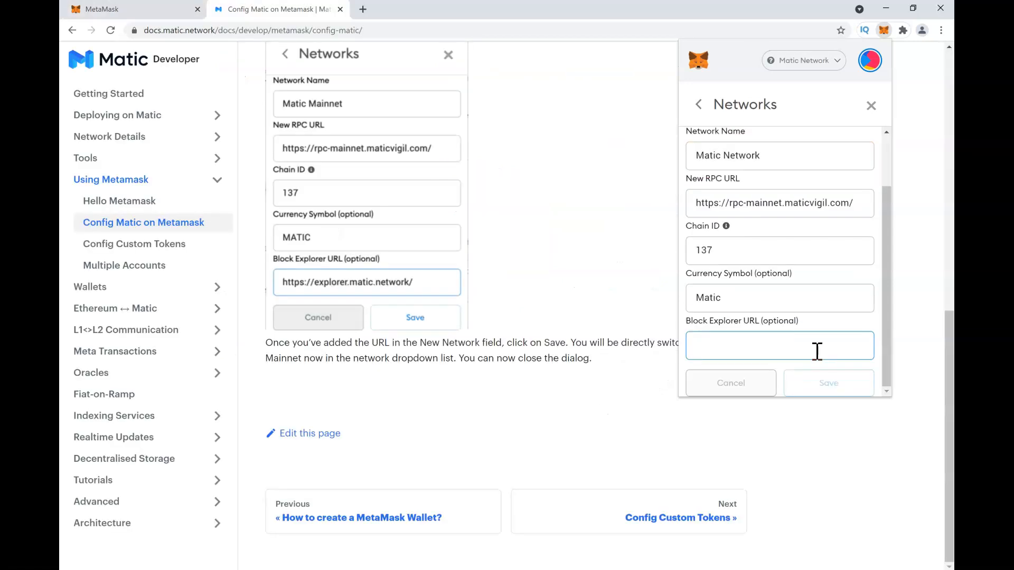
{"action": "type", "text": "https://explorer.matic.network/"}
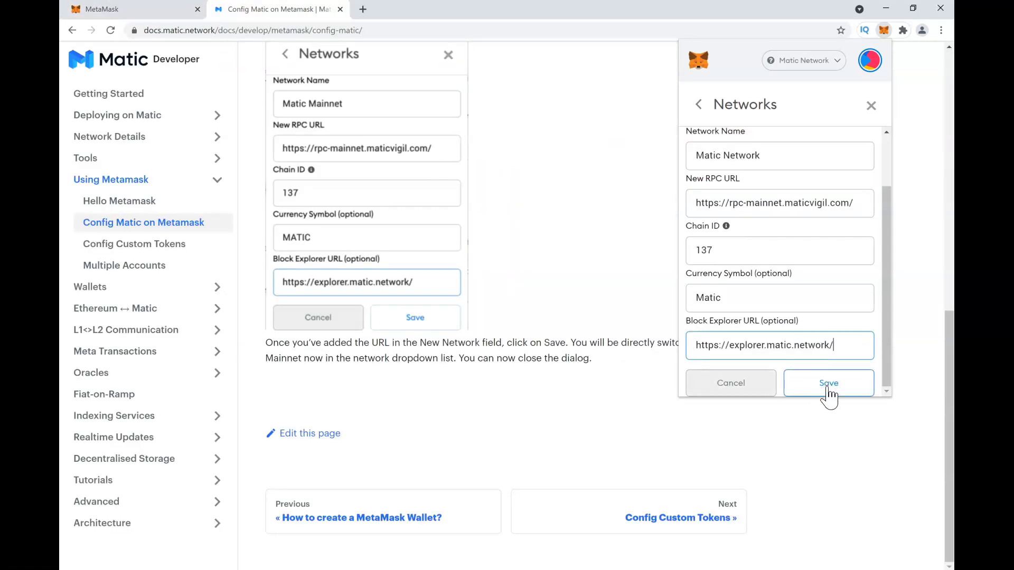
{"action": "left_click", "coordinate": [828, 383]}
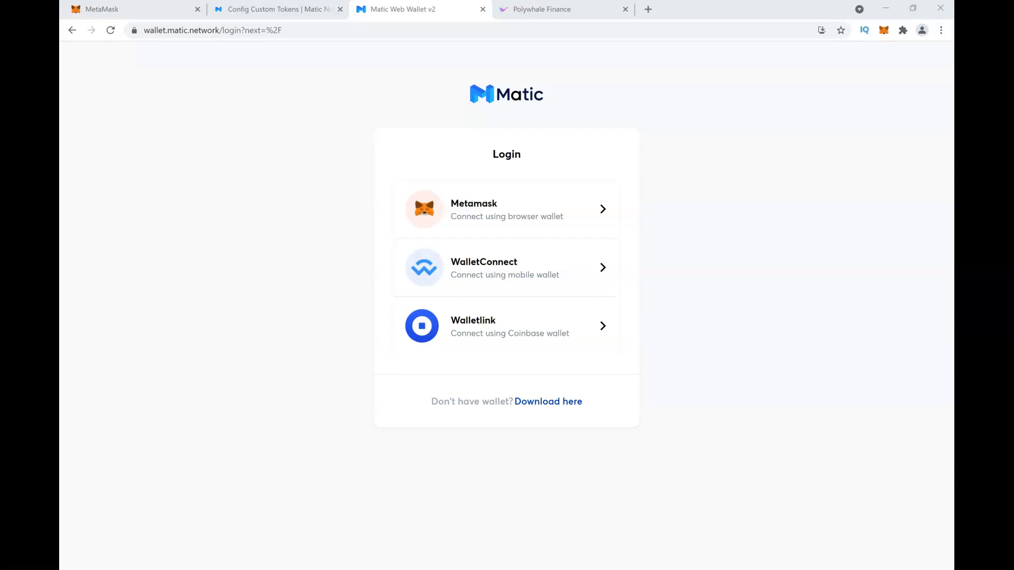
{"action": "mouse_move", "coordinate": [528, 226]}
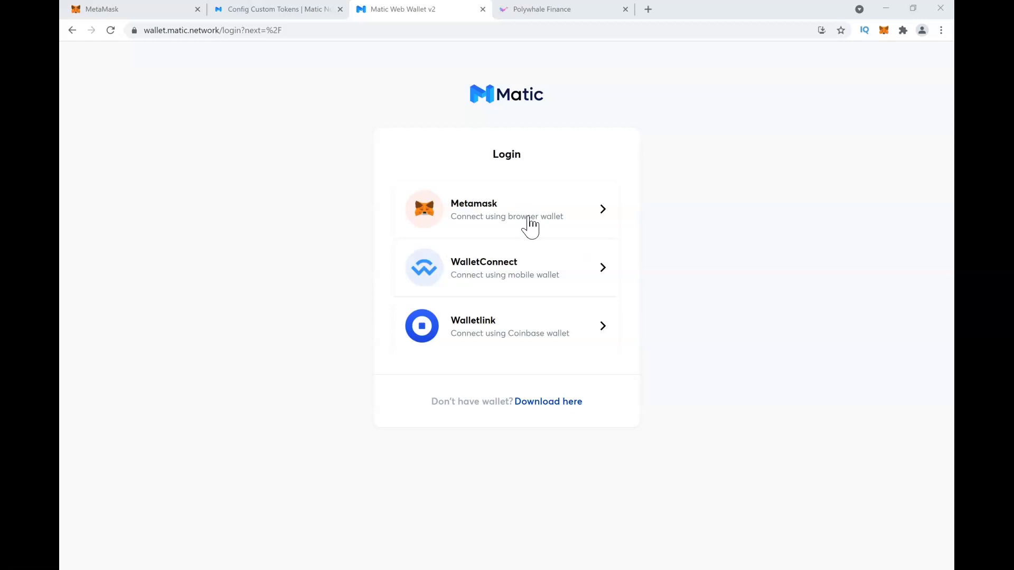
Log in to Matic Web Wallet via MetaMask and approve the account connection
{"action": "left_click", "coordinate": [507, 209]}
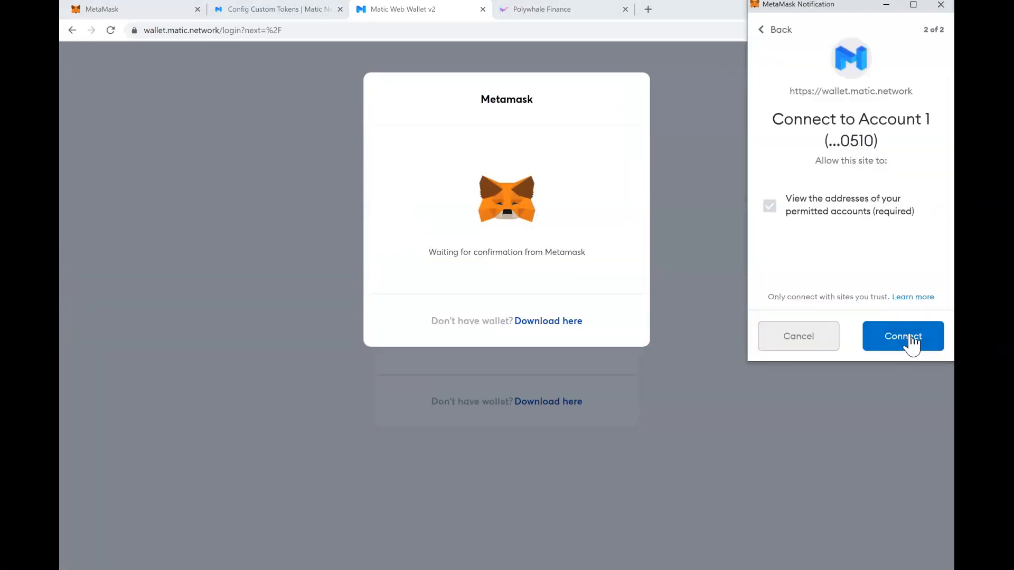
{"action": "left_click", "coordinate": [903, 337]}
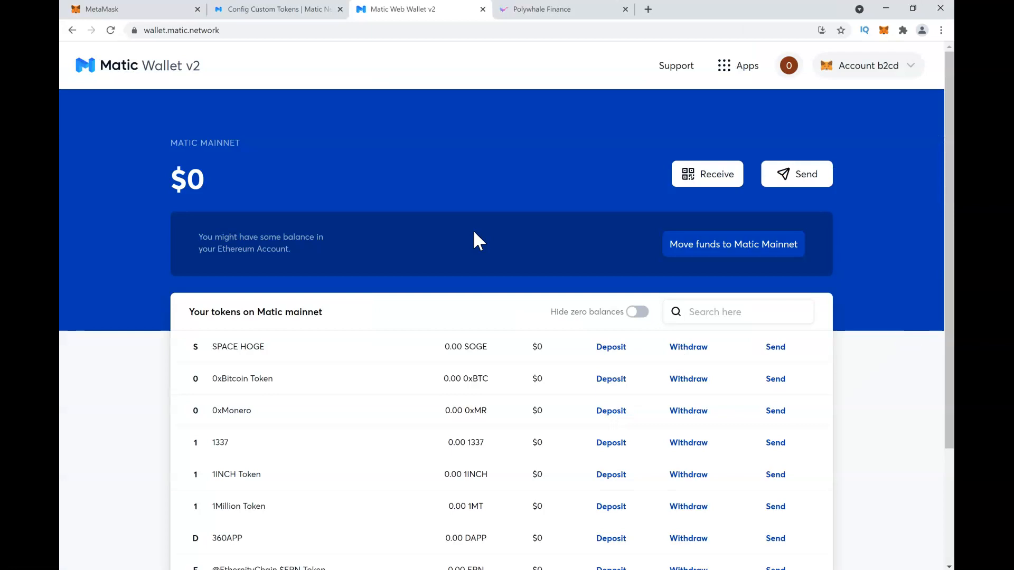
{"action": "mouse_move", "coordinate": [429, 479]}
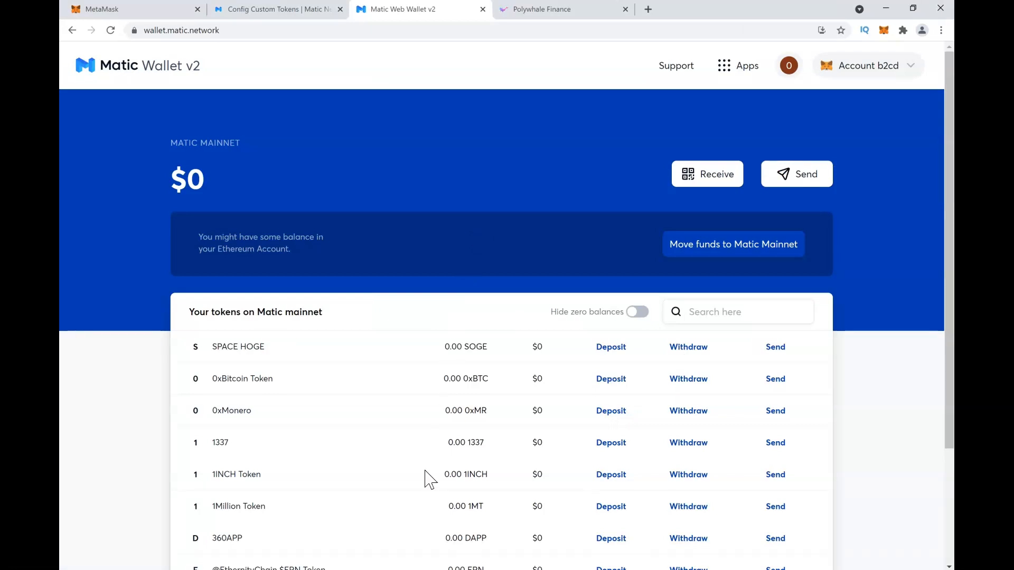
{"action": "mouse_move", "coordinate": [425, 537]}
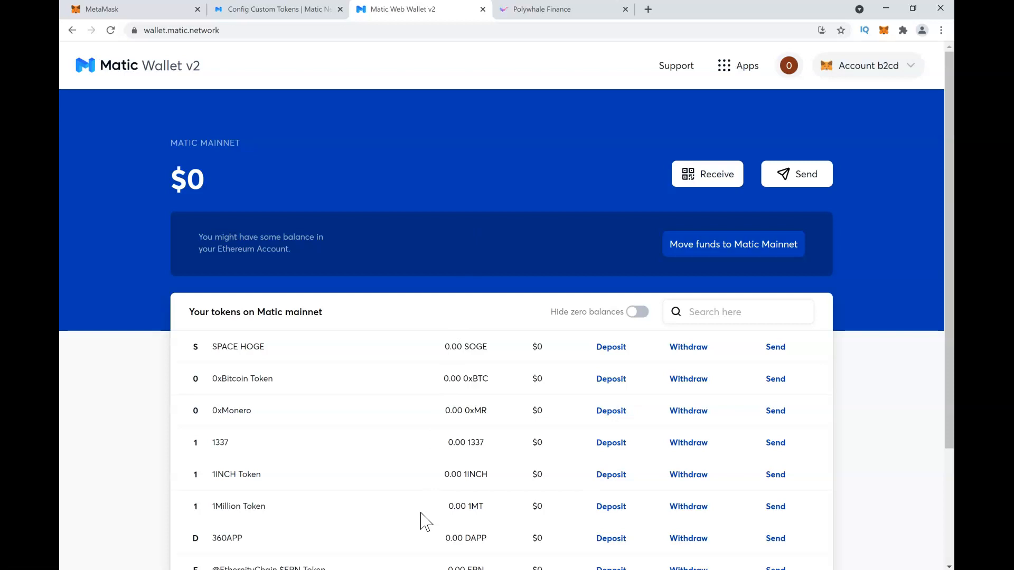
Enter 1 Ether in the Move funds to Matic Mainnet bridge, then switch to the xPollinate tab
{"action": "left_click", "coordinate": [733, 244]}
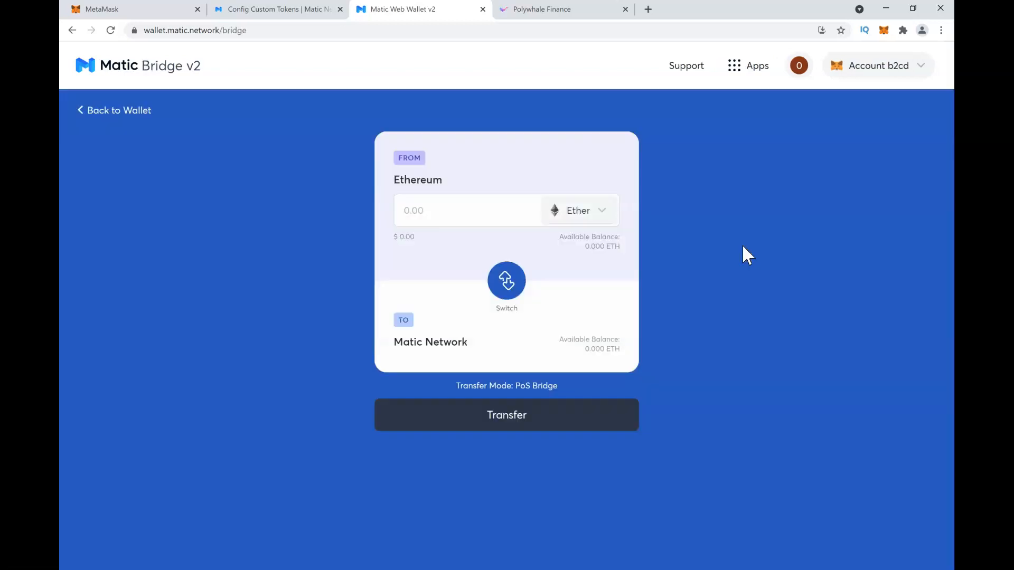
{"action": "left_click", "coordinate": [450, 218]}
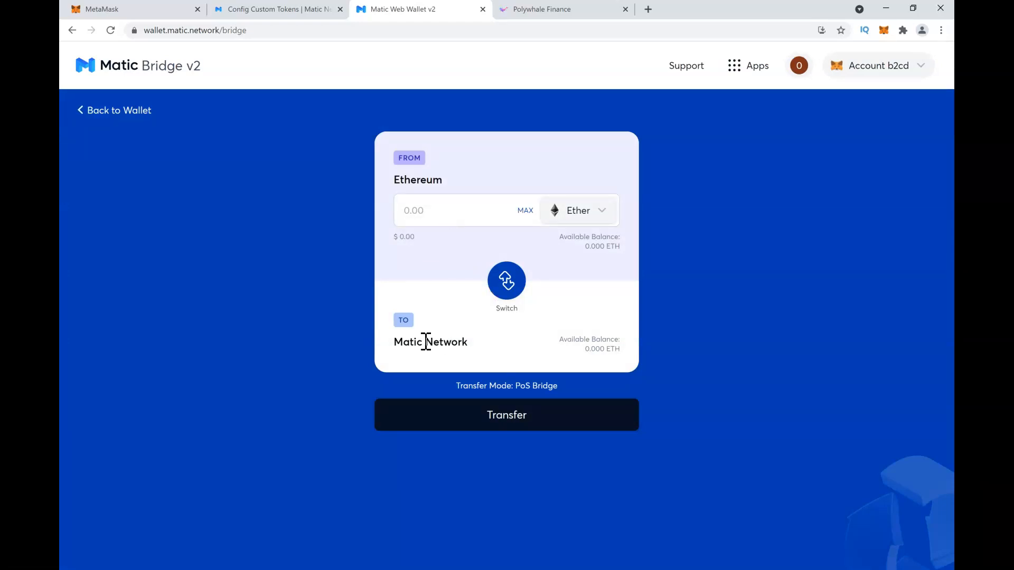
{"action": "type", "text": "1"}
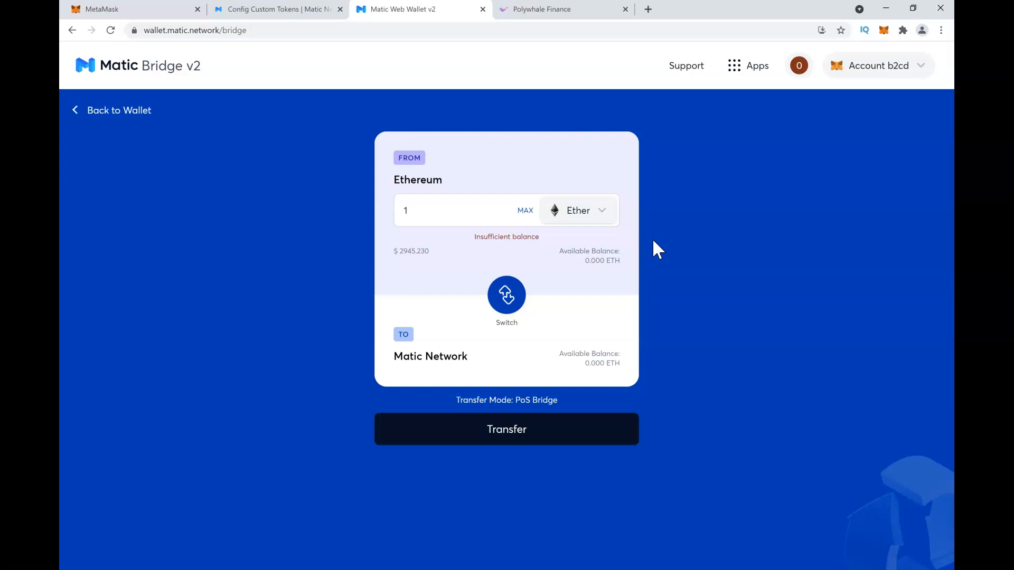
{"action": "left_click", "coordinate": [648, 9]}
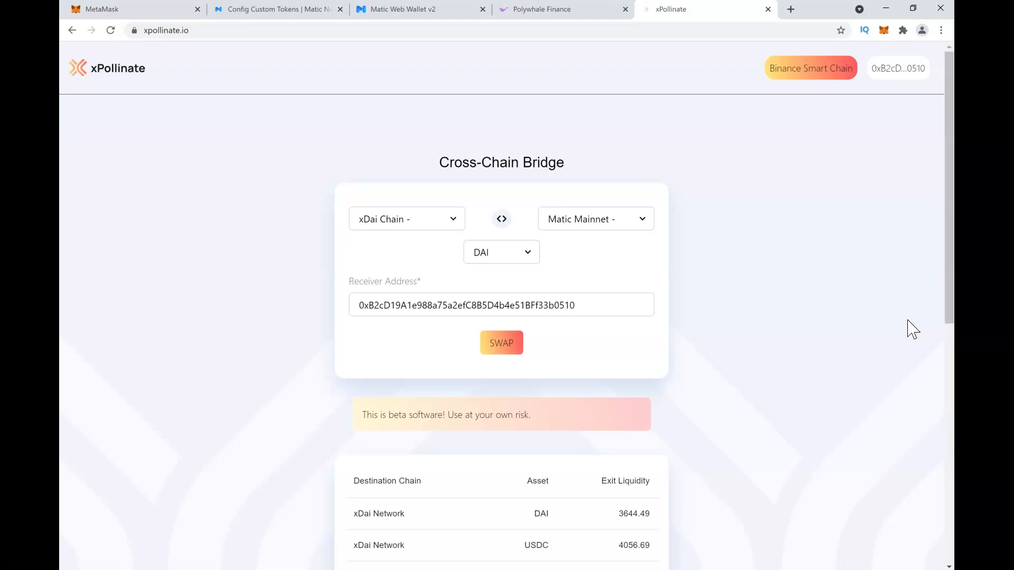
{"action": "mouse_move", "coordinate": [764, 30]}
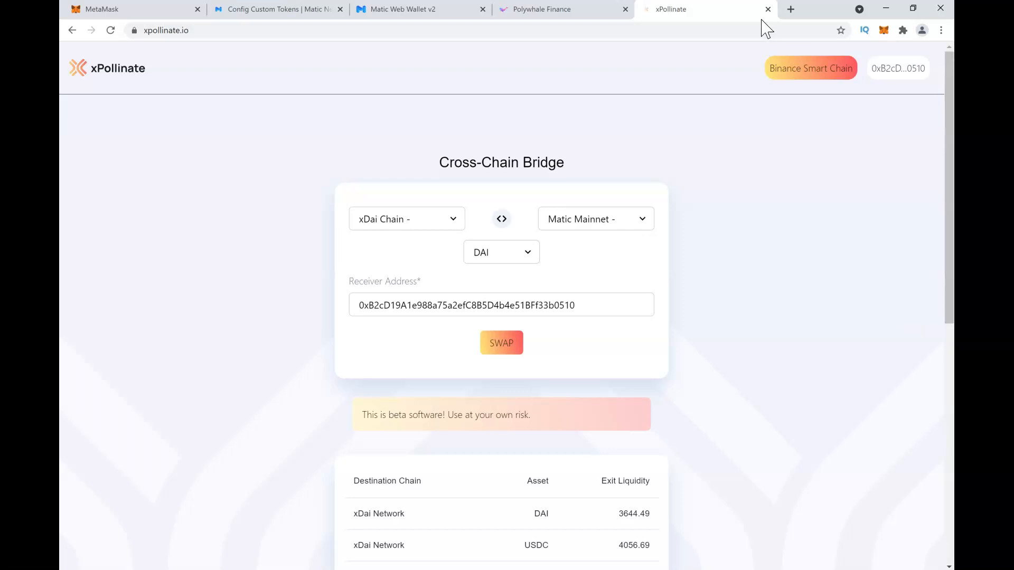
Choose Binance Smart Chain Mainnet as source chain and review the DAI/USDC/USDT asset list
{"action": "left_click", "coordinate": [884, 29]}
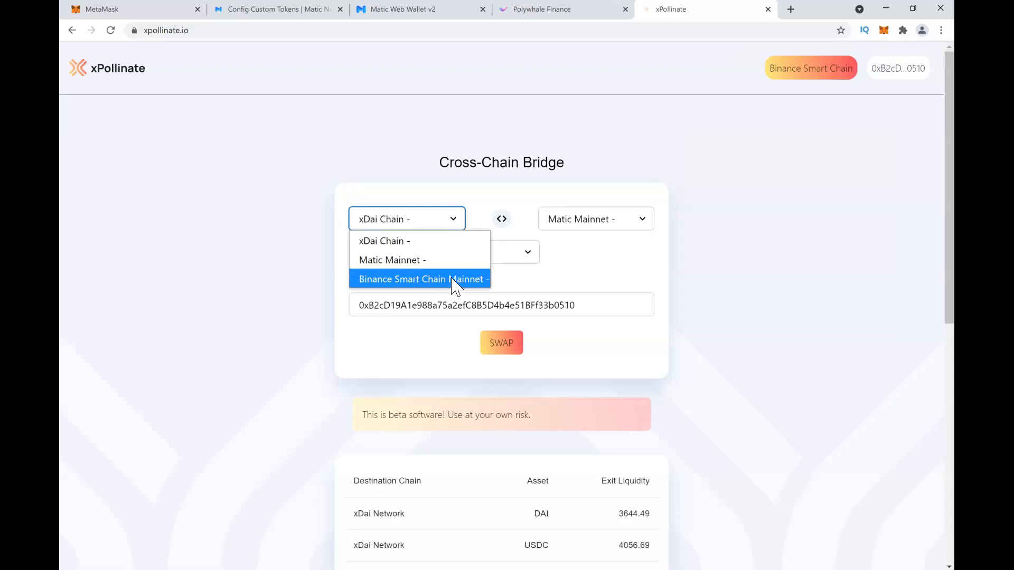
{"action": "left_click", "coordinate": [423, 279]}
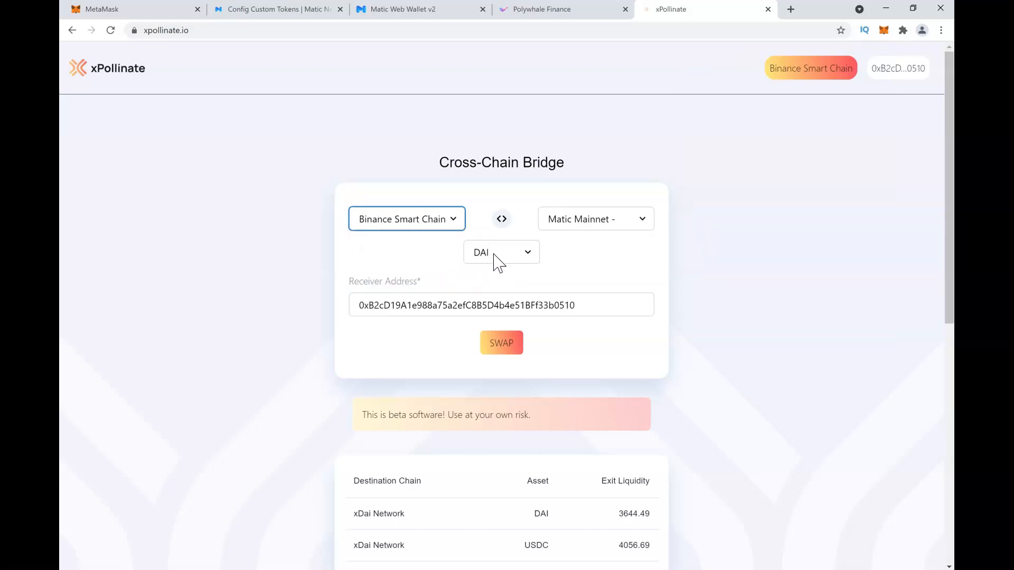
{"action": "left_click", "coordinate": [501, 251]}
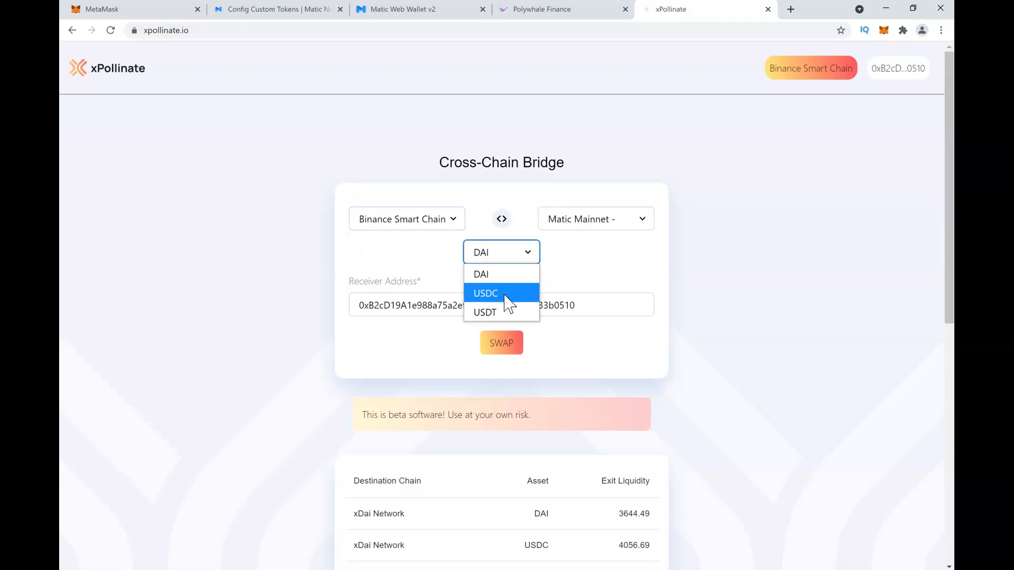
{"action": "mouse_move", "coordinate": [618, 279]}
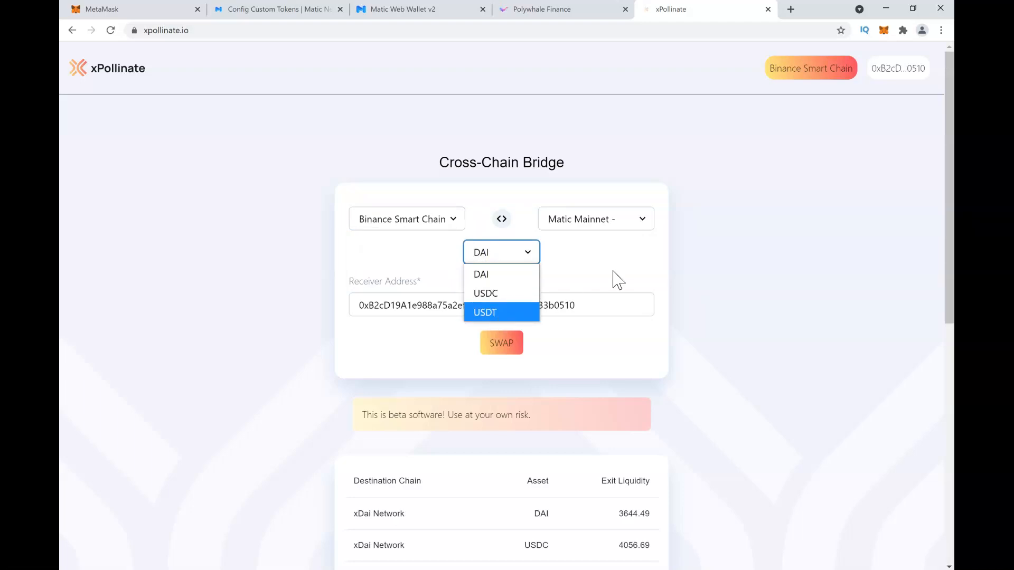
{"action": "mouse_move", "coordinate": [504, 298]}
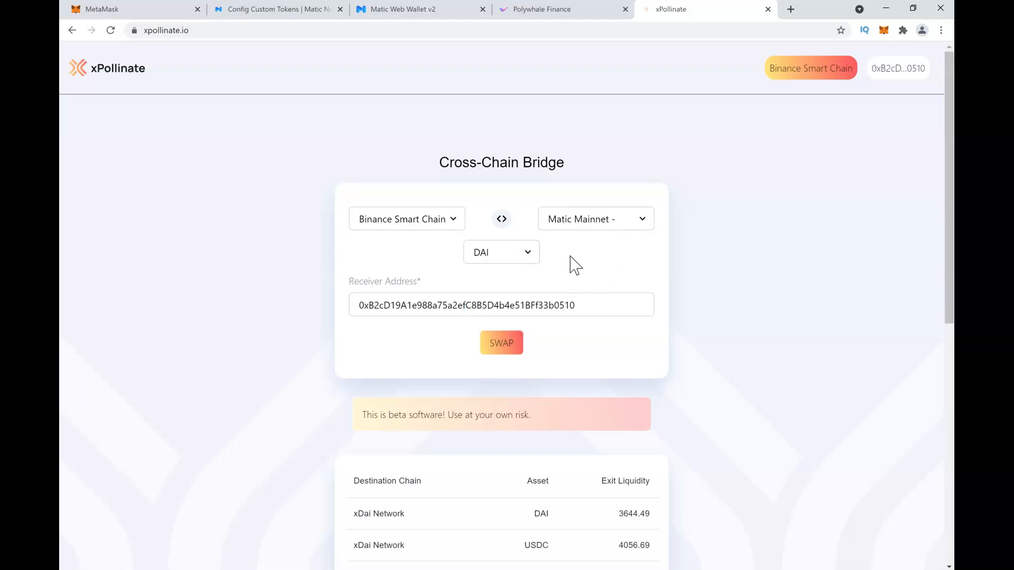
Copy the Account 1 address from MetaMask and reopen the wallet on Binance Smart Chain
{"action": "left_click", "coordinate": [883, 29]}
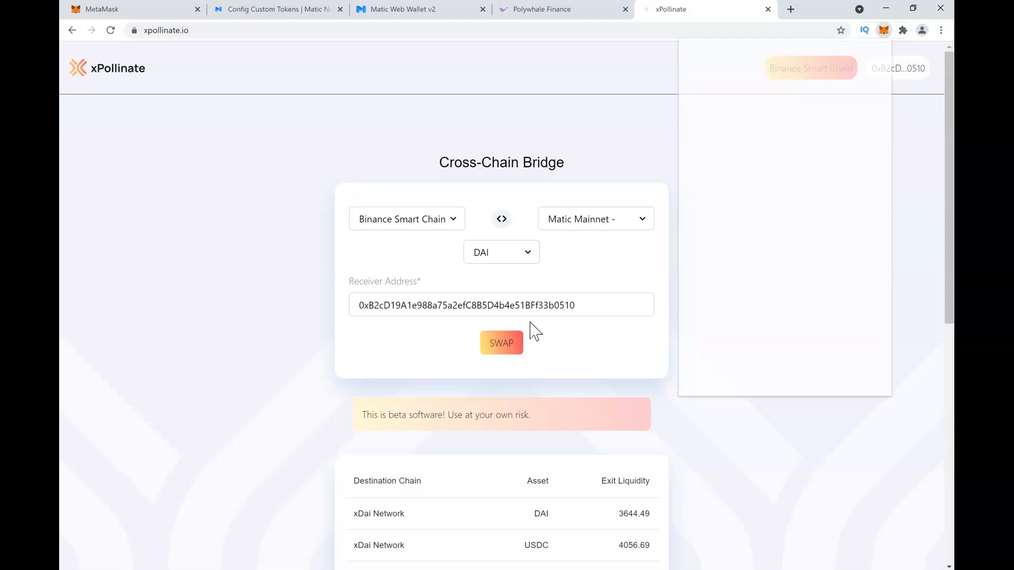
{"action": "left_click", "coordinate": [785, 107]}
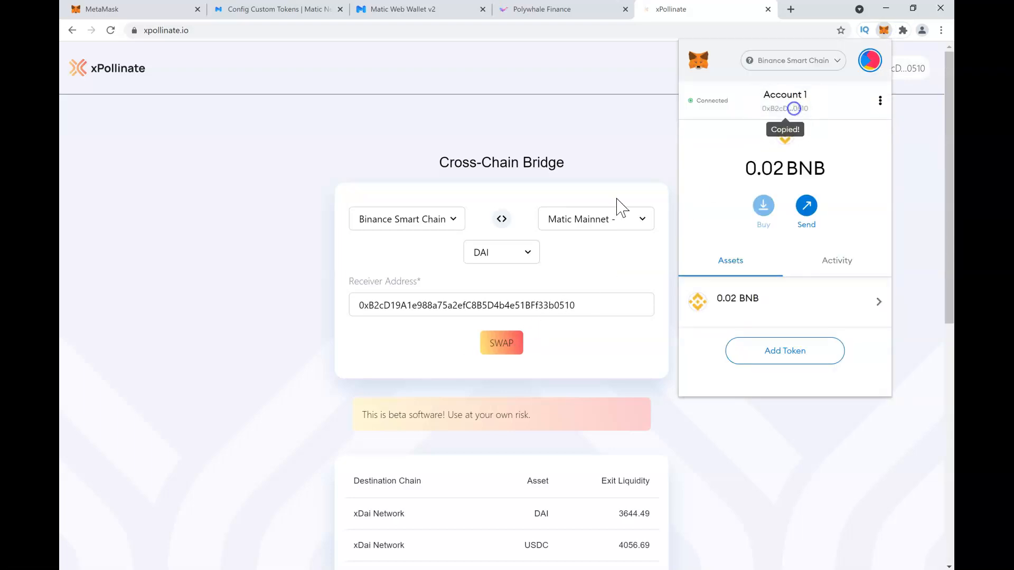
{"action": "left_click", "coordinate": [500, 304]}
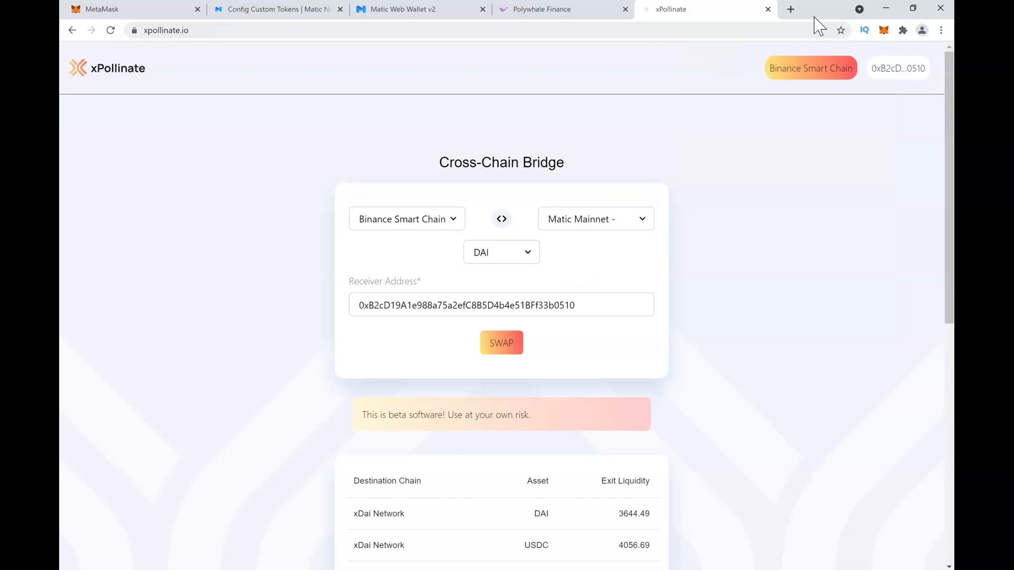
{"action": "left_click", "coordinate": [883, 29]}
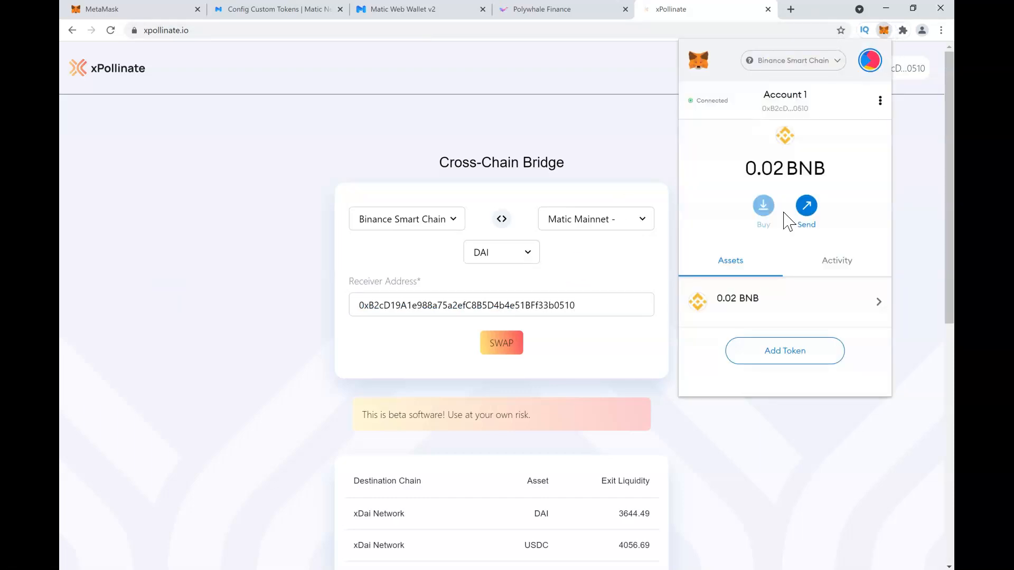
{"action": "mouse_move", "coordinate": [804, 304]}
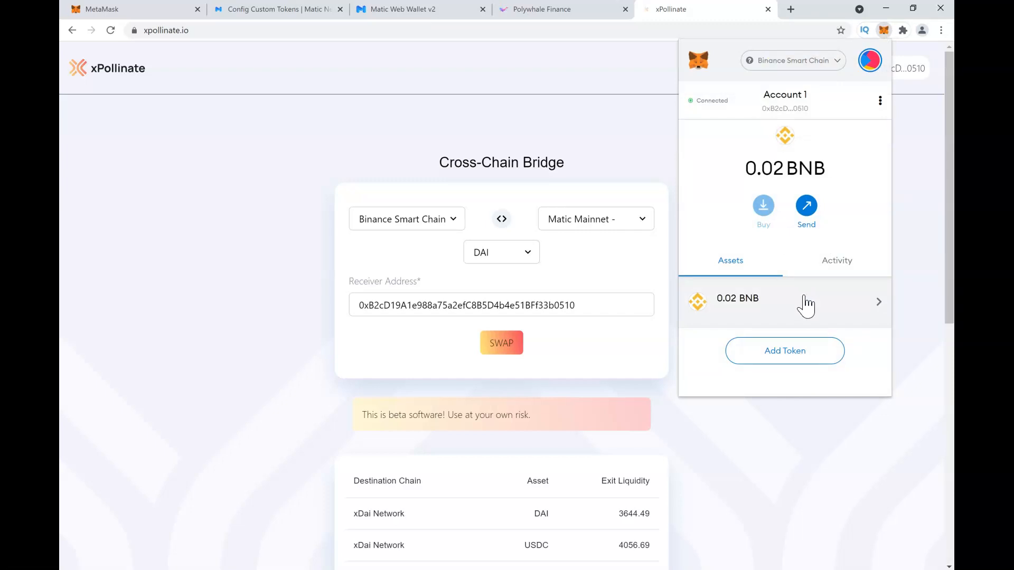
{"action": "mouse_move", "coordinate": [824, 317]}
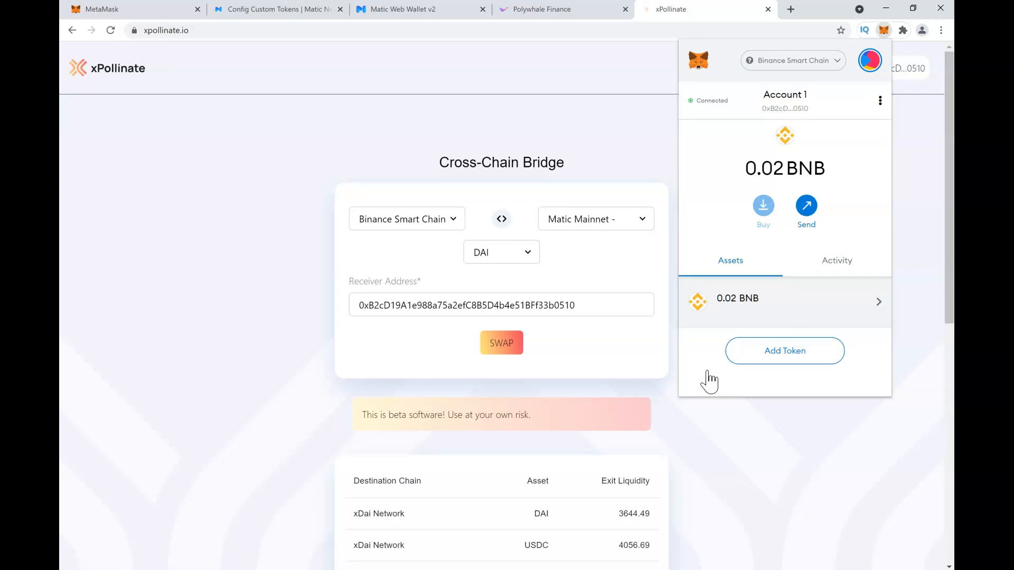
{"action": "mouse_move", "coordinate": [801, 375]}
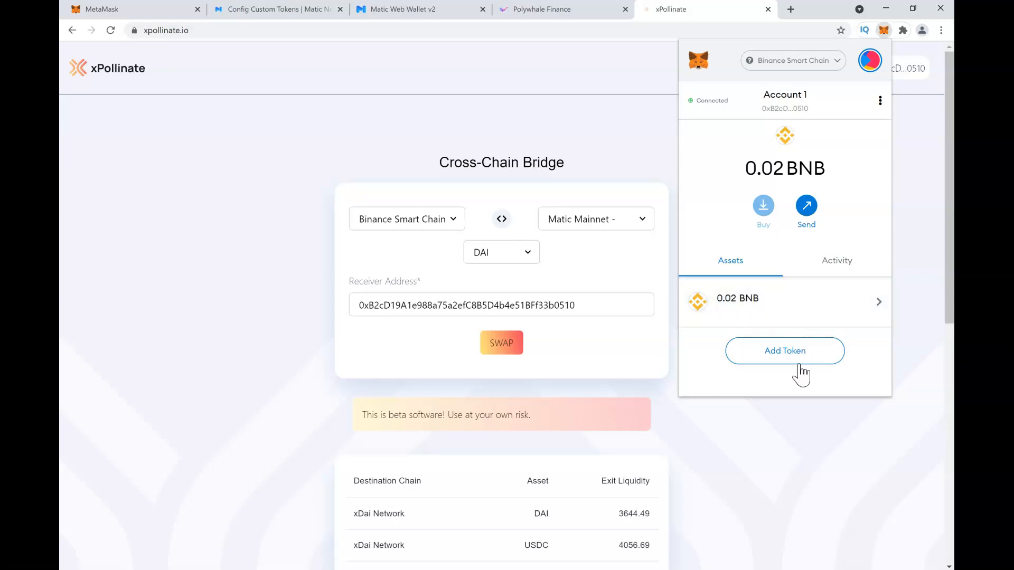
Reach the Custom Token form's contract address field via Add Token, then close the wallet
{"action": "left_click", "coordinate": [785, 351]}
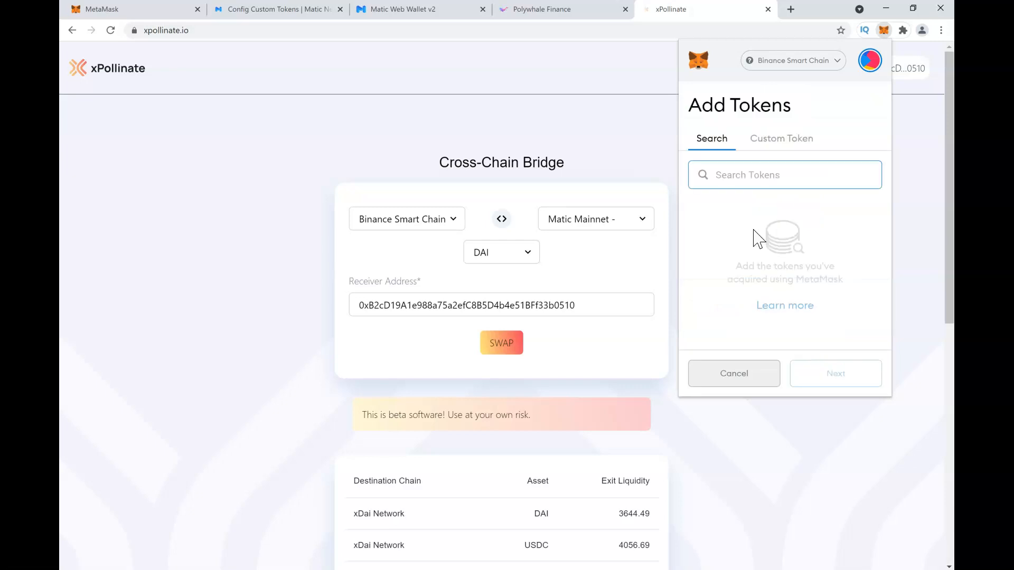
{"action": "left_click", "coordinate": [785, 175]}
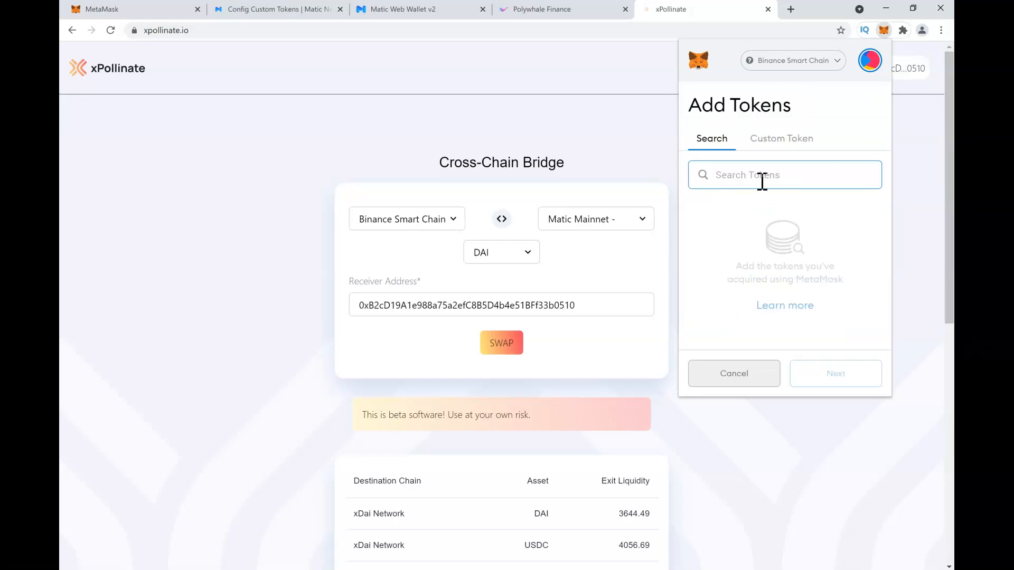
{"action": "left_click", "coordinate": [782, 138]}
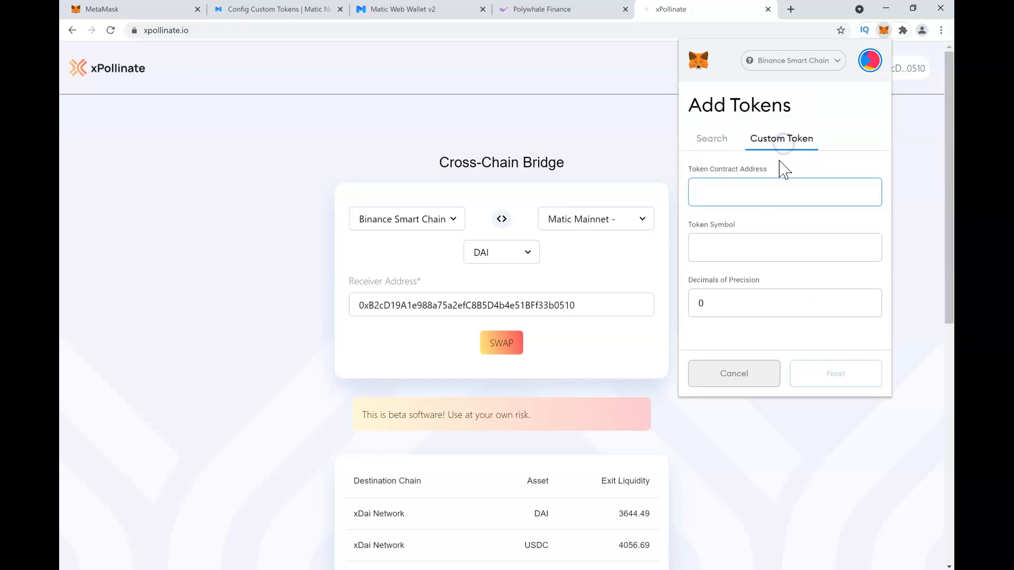
{"action": "left_click", "coordinate": [784, 191]}
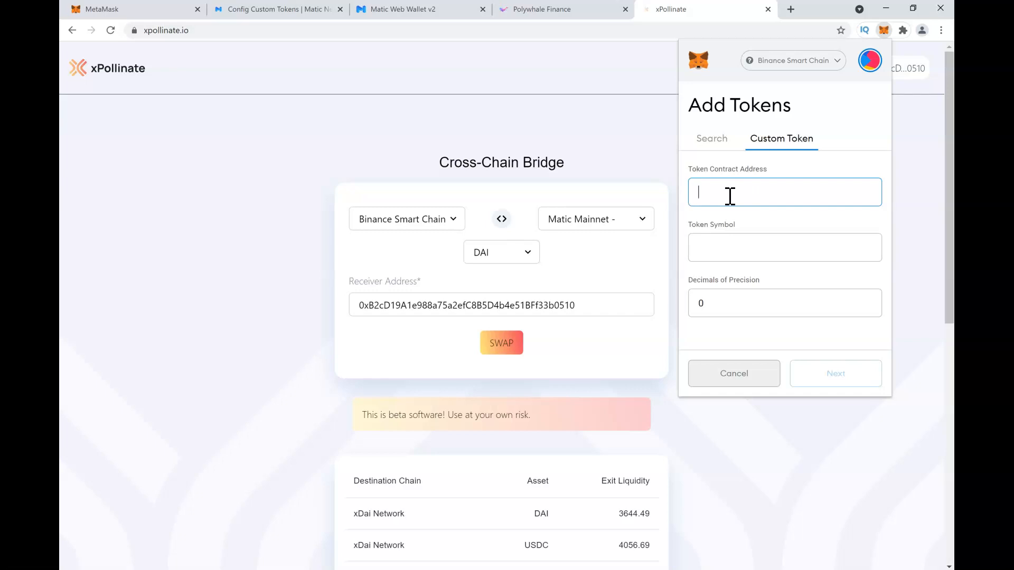
{"action": "mouse_move", "coordinate": [792, 294]}
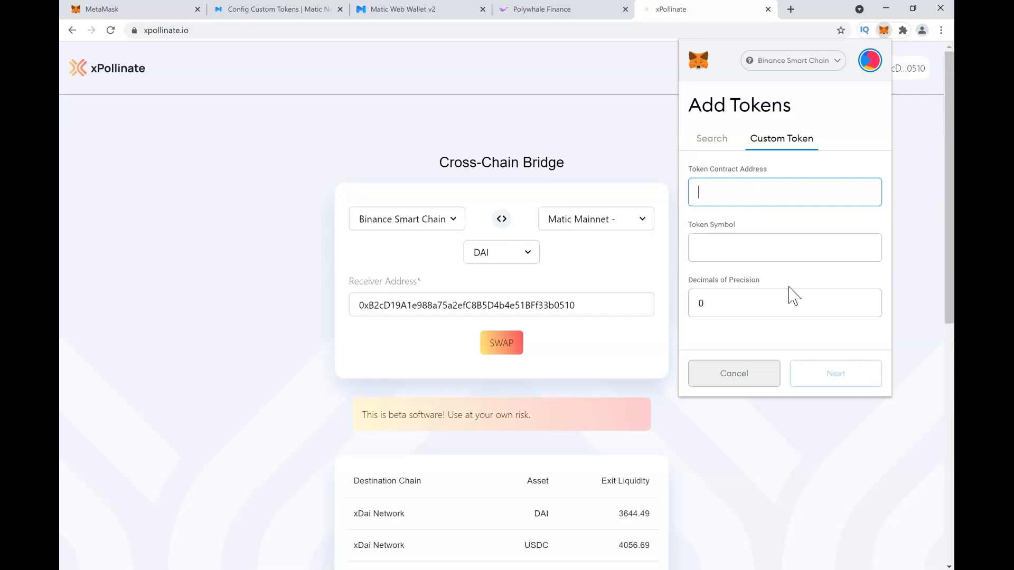
{"action": "left_click", "coordinate": [733, 374]}
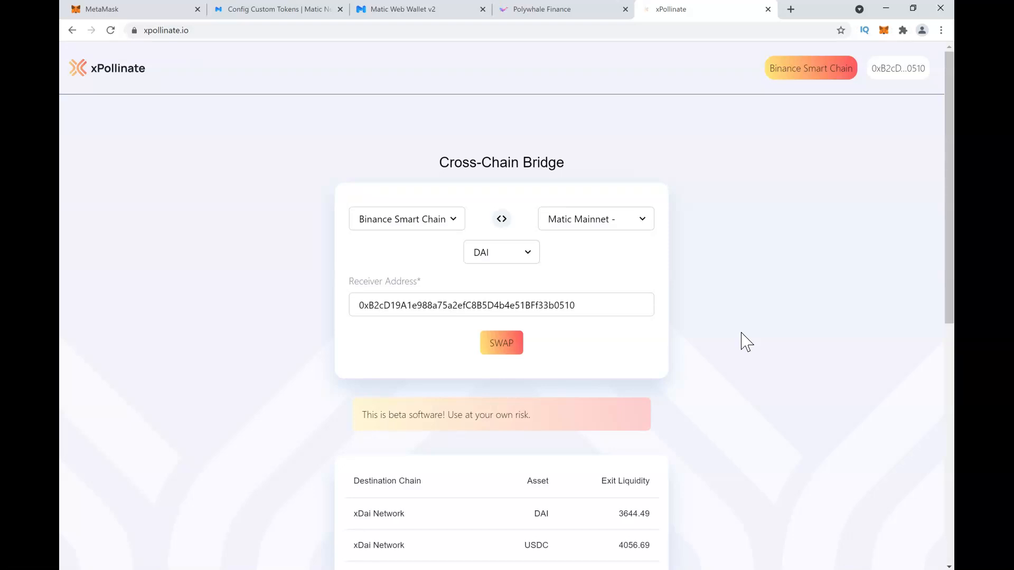
{"action": "left_click", "coordinate": [500, 251]}
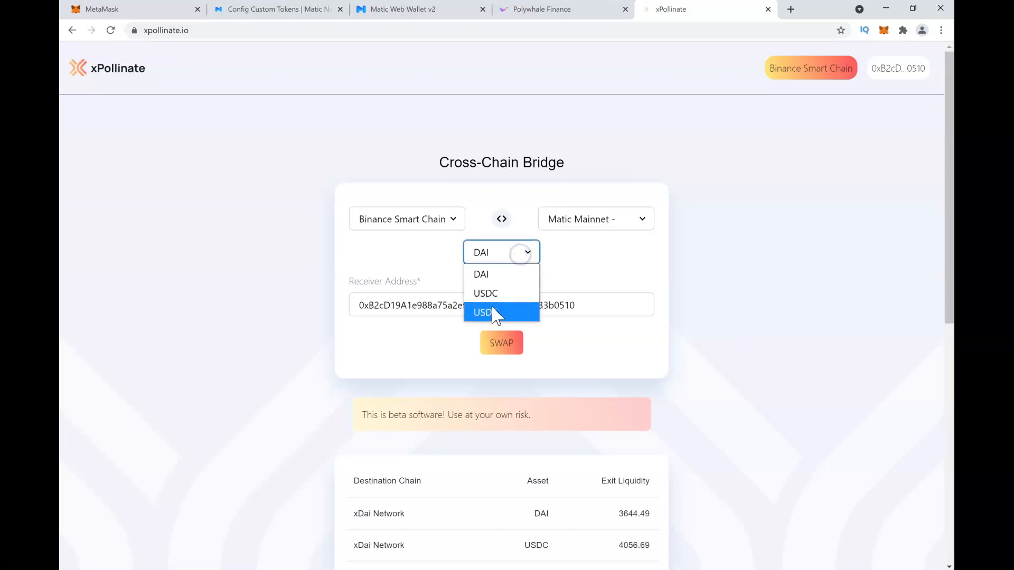
{"action": "mouse_move", "coordinate": [492, 274]}
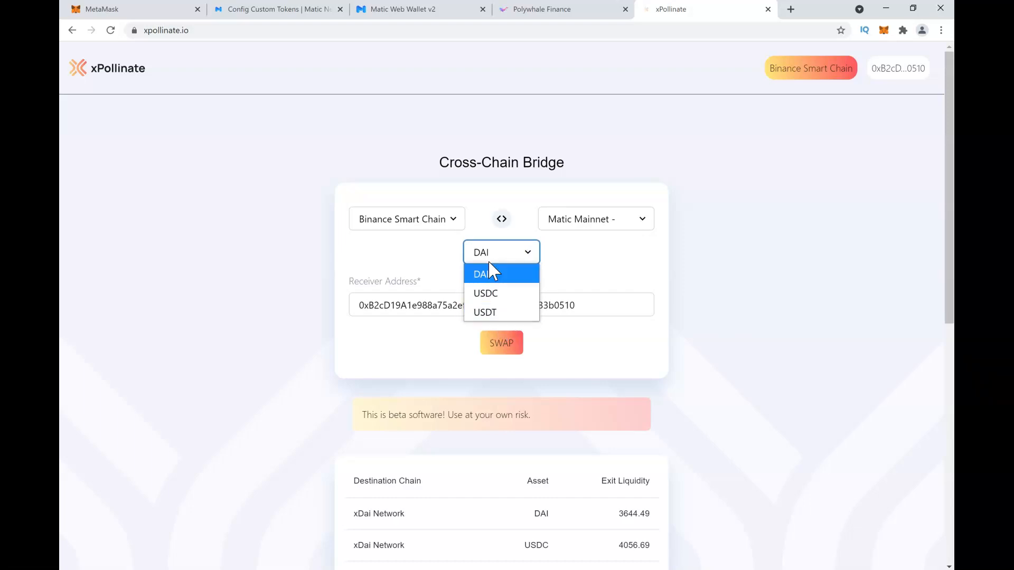
{"action": "mouse_move", "coordinate": [399, 245]}
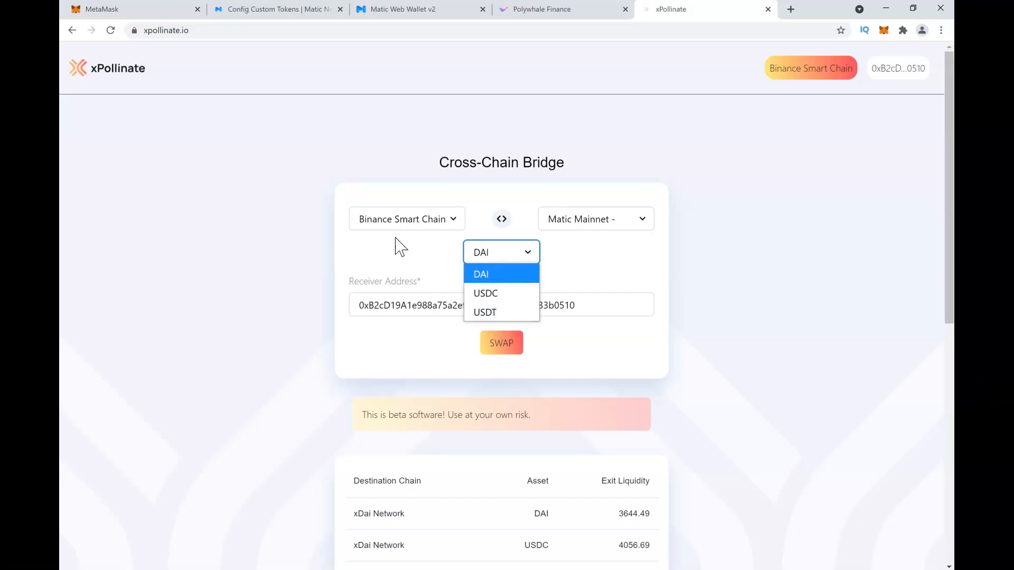
{"action": "left_click", "coordinate": [482, 274]}
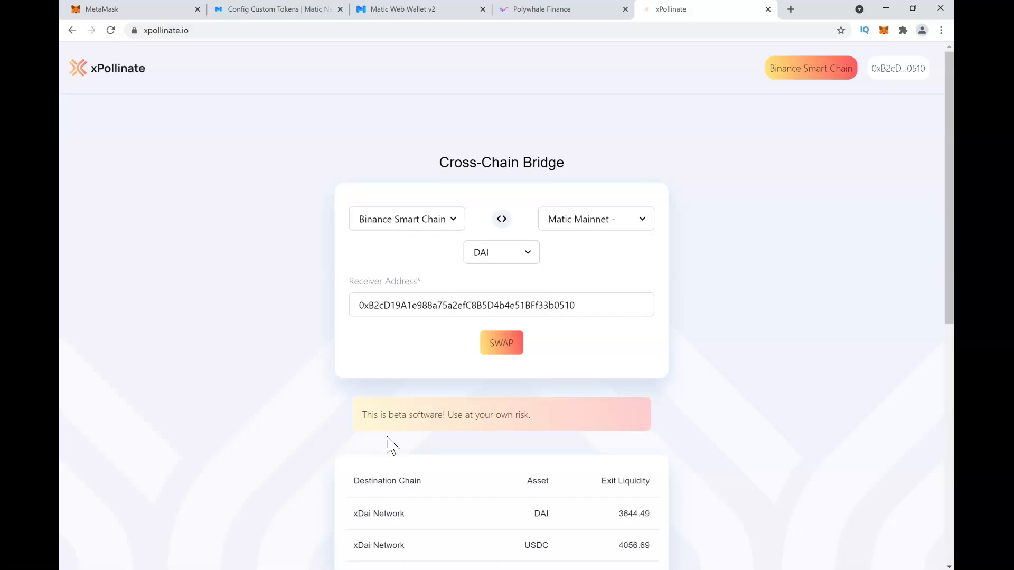
{"action": "mouse_move", "coordinate": [505, 443]}
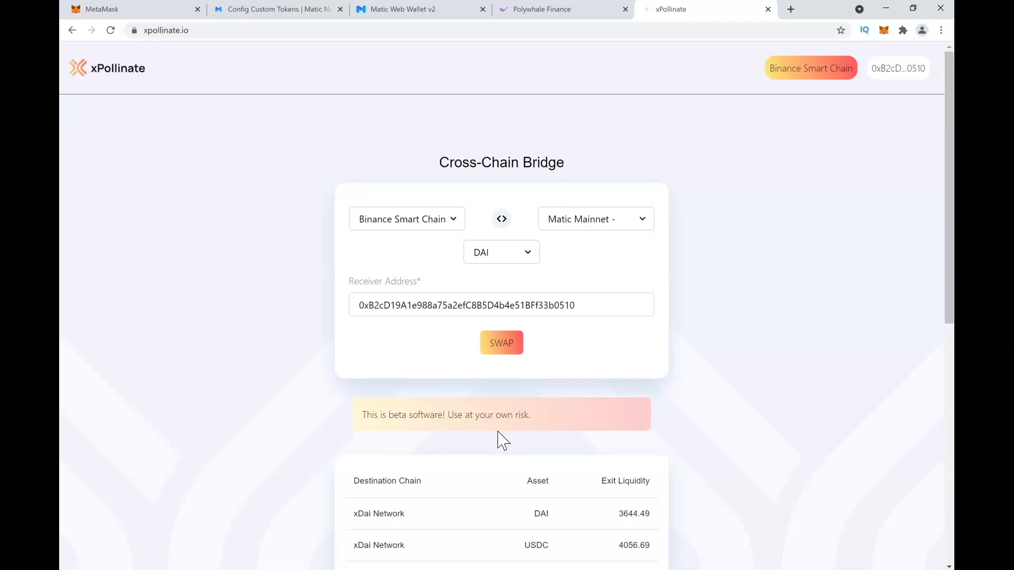
{"action": "mouse_move", "coordinate": [492, 228]}
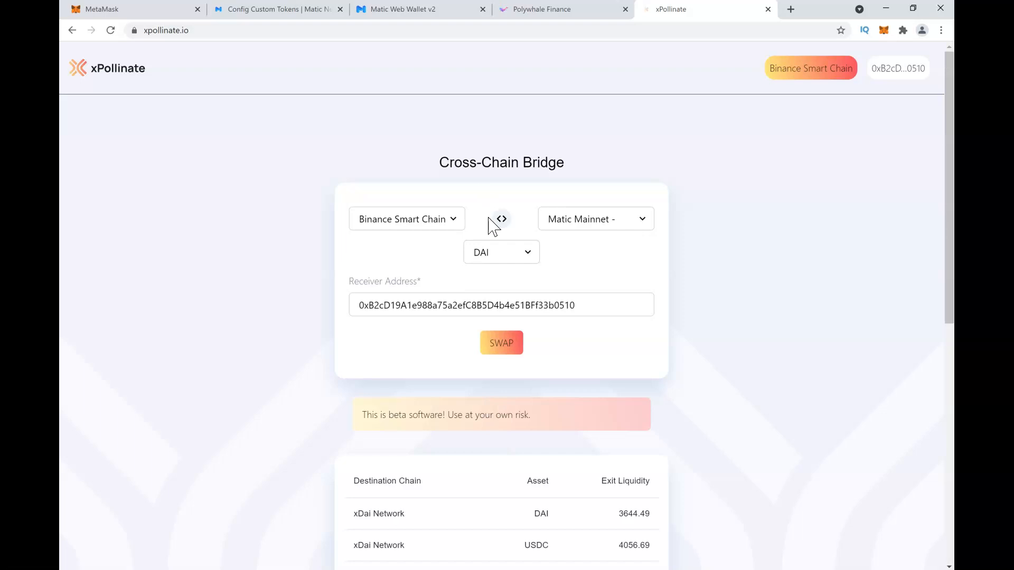
{"action": "left_click", "coordinate": [500, 252]}
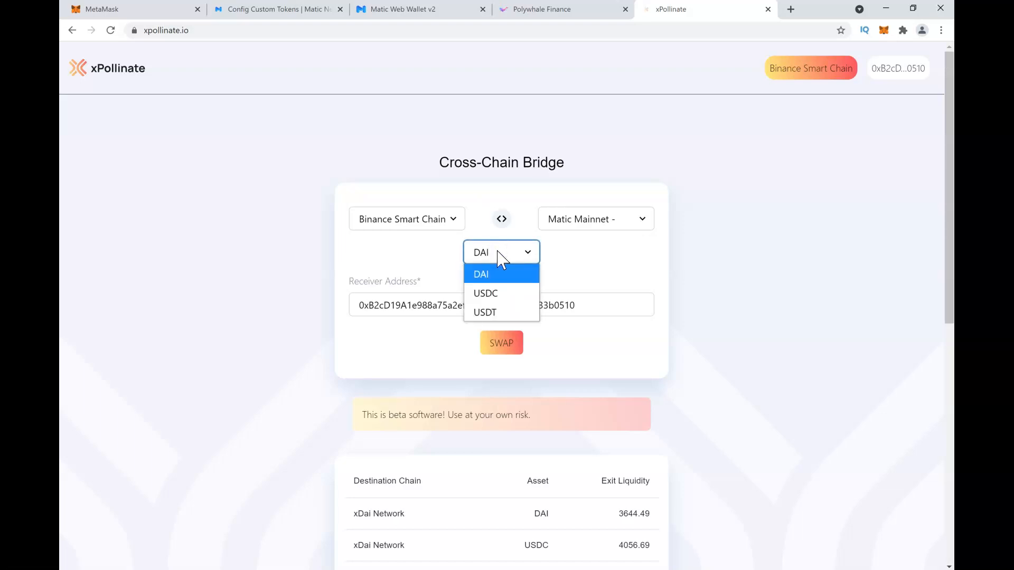
{"action": "mouse_move", "coordinate": [507, 300]}
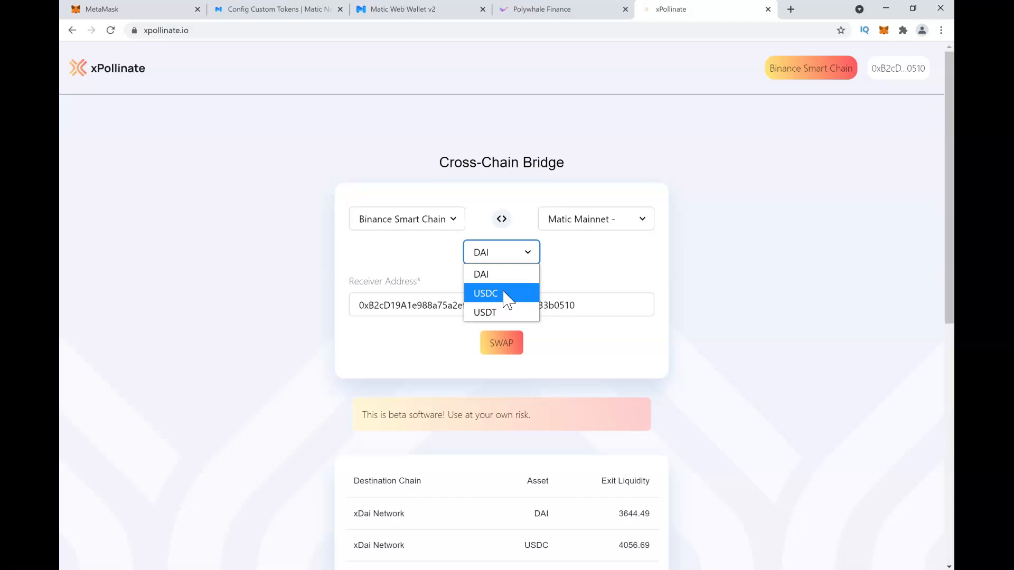
{"action": "mouse_move", "coordinate": [502, 331]}
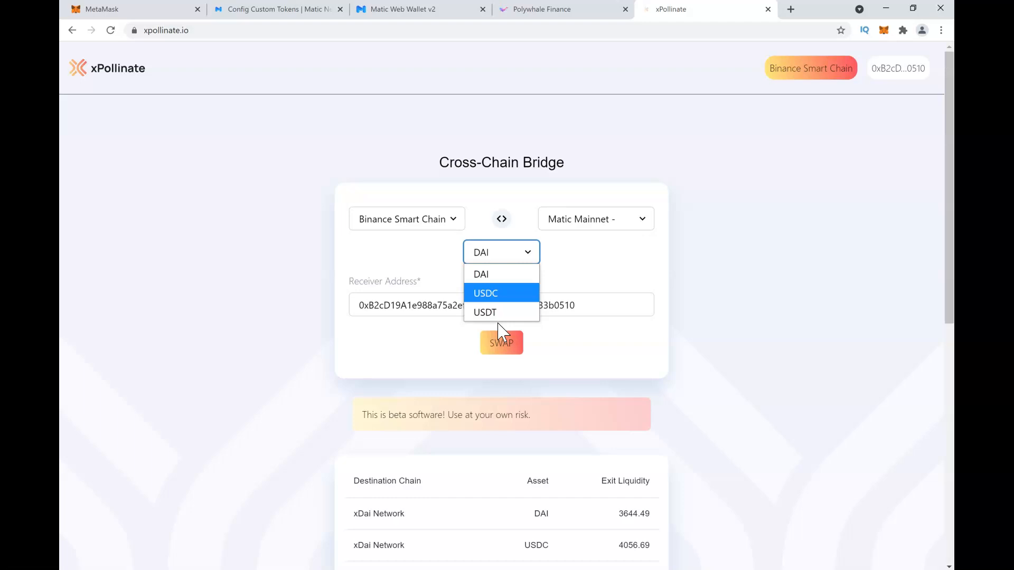
{"action": "mouse_move", "coordinate": [485, 312]}
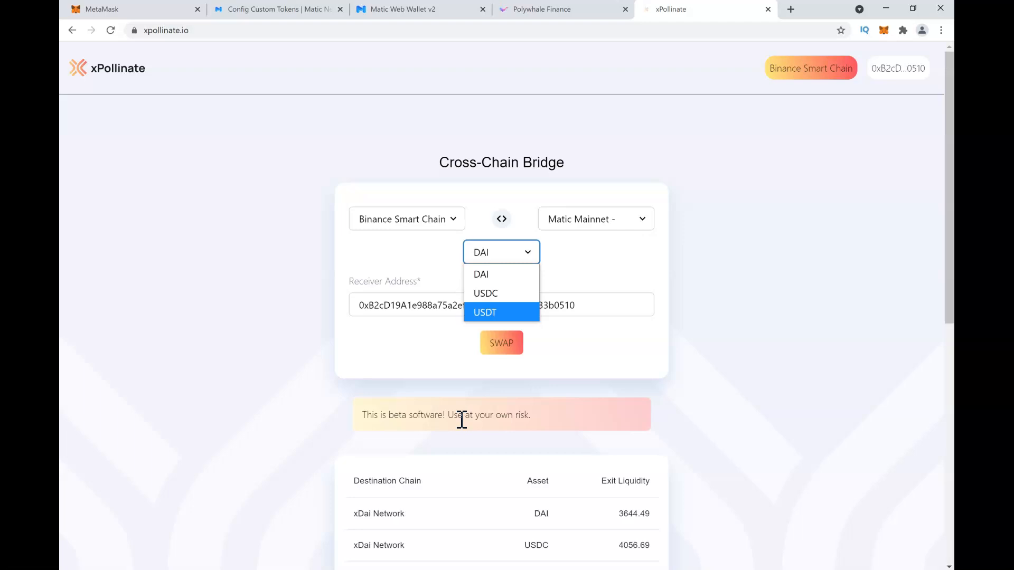
{"action": "mouse_move", "coordinate": [429, 271]}
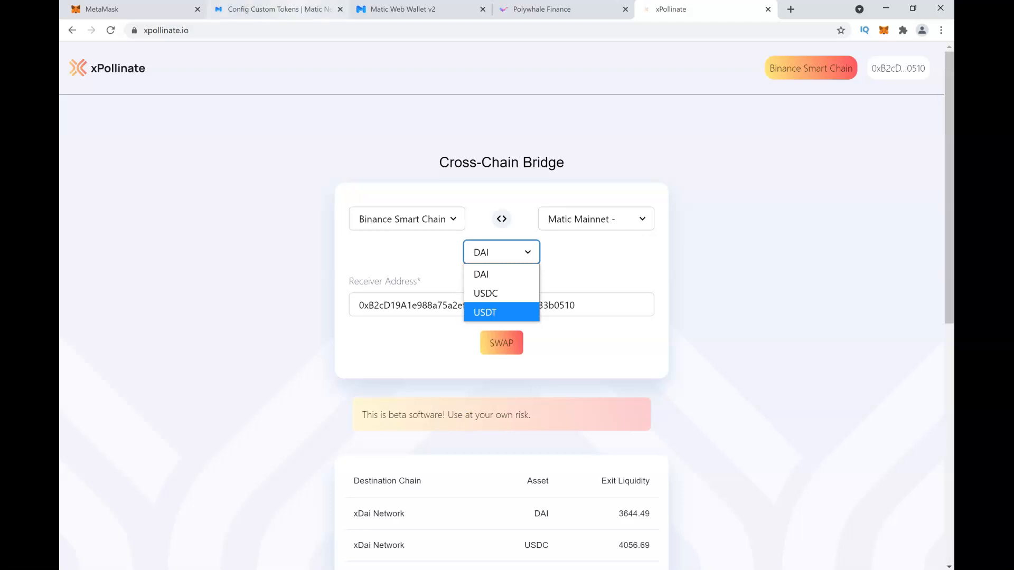
{"action": "left_click", "coordinate": [404, 10]}
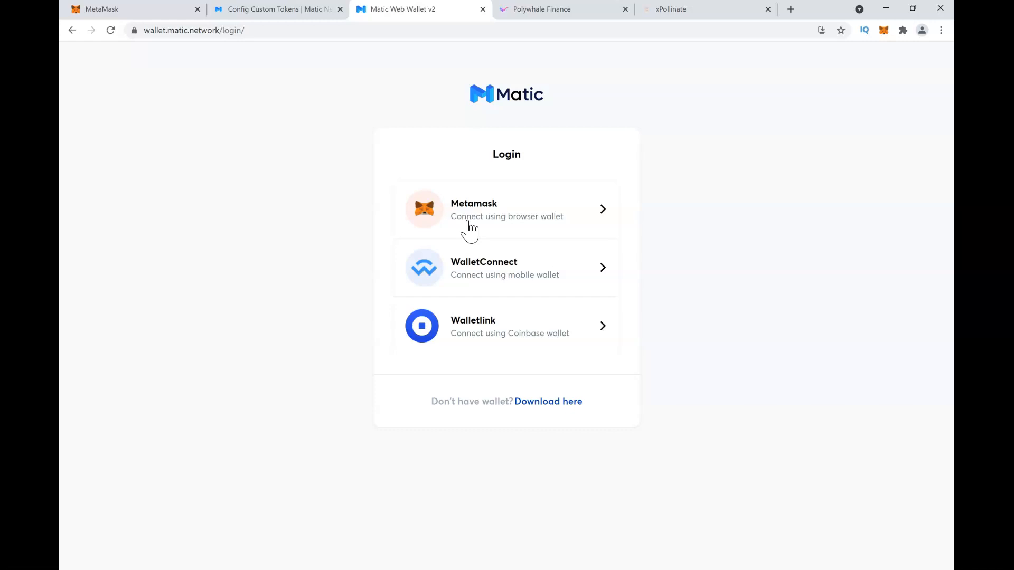
{"action": "left_click", "coordinate": [671, 9]}
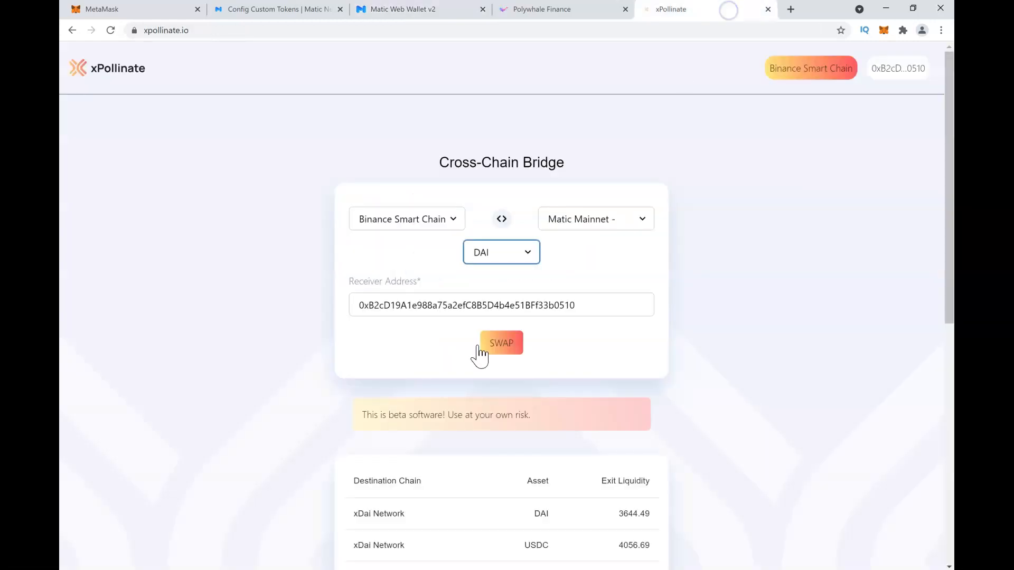
{"action": "mouse_move", "coordinate": [469, 389]}
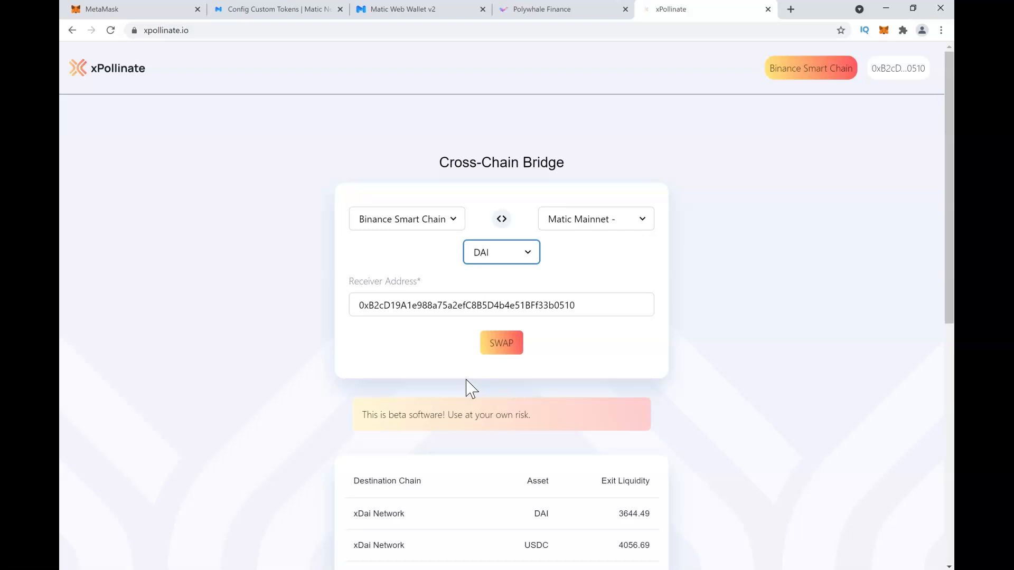
{"action": "left_click", "coordinate": [501, 252]}
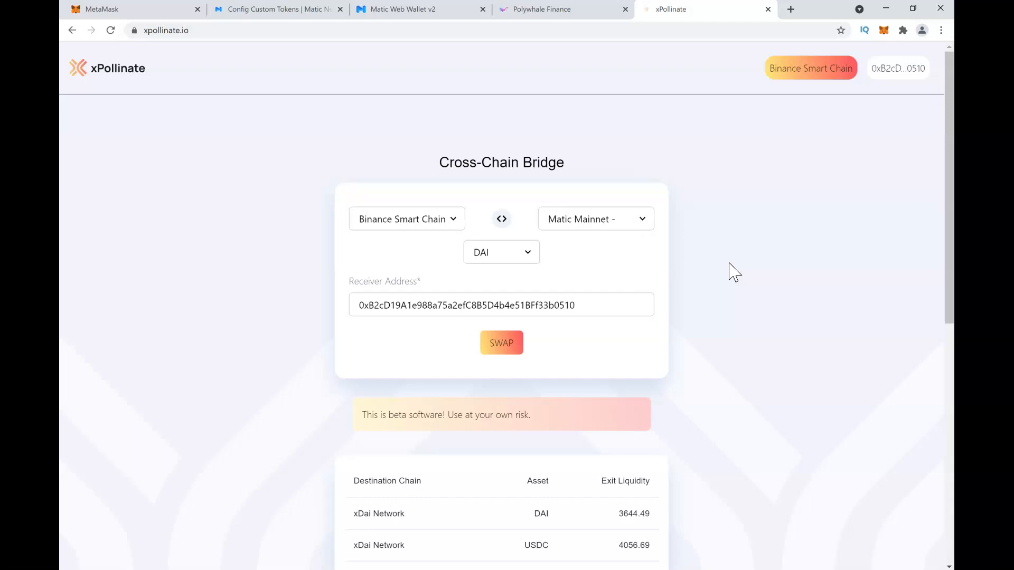
{"action": "mouse_move", "coordinate": [492, 268]}
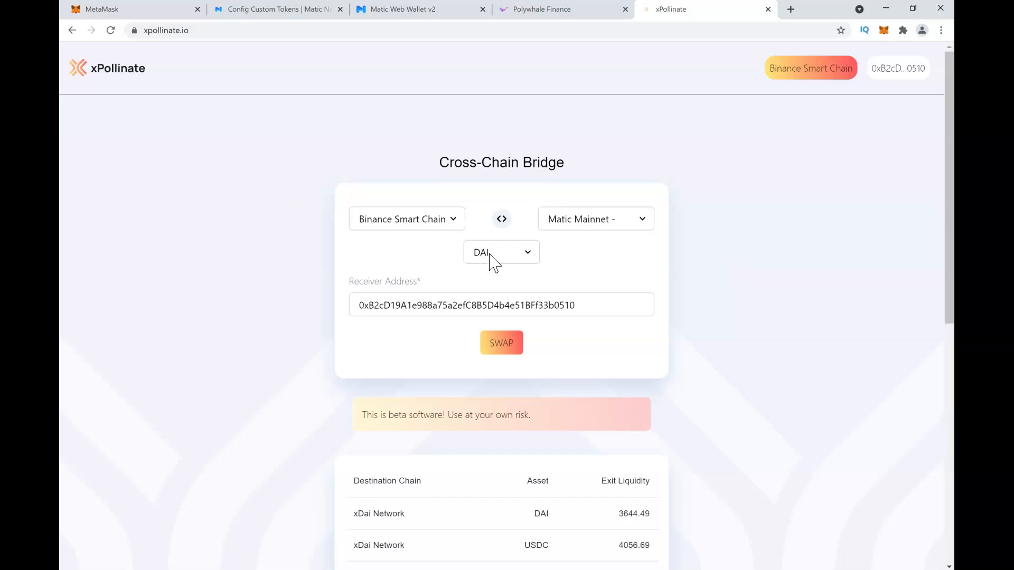
{"action": "mouse_move", "coordinate": [546, 145]}
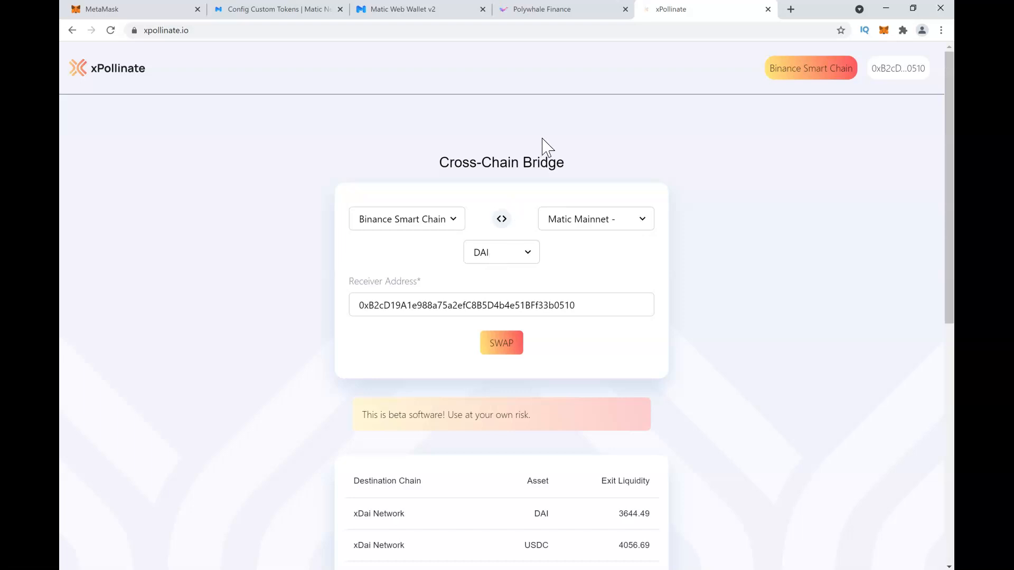